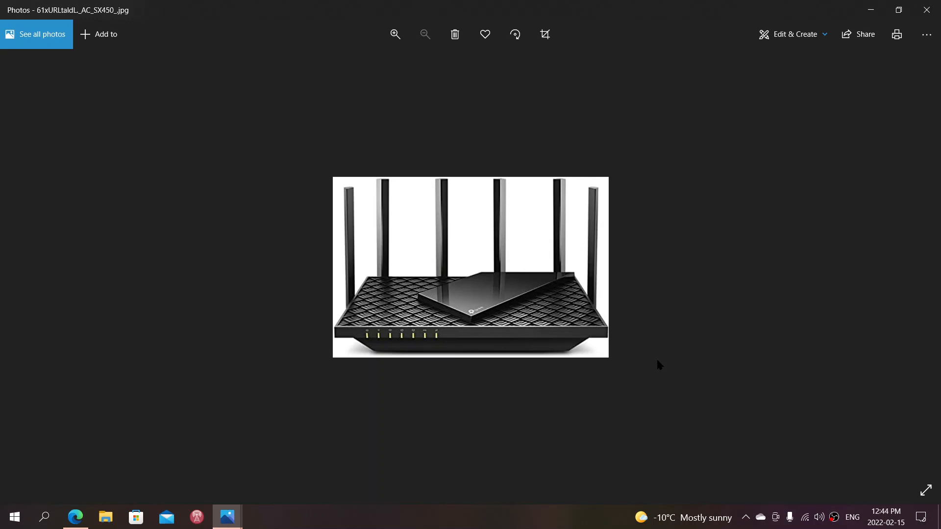
{"action": "mouse_move", "coordinate": [564, 400]}
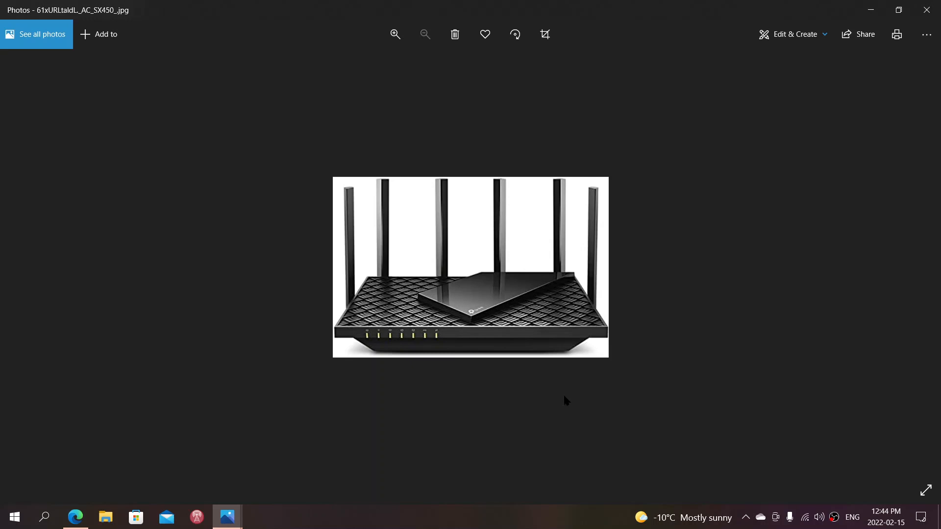
{"action": "mouse_move", "coordinate": [335, 432]}
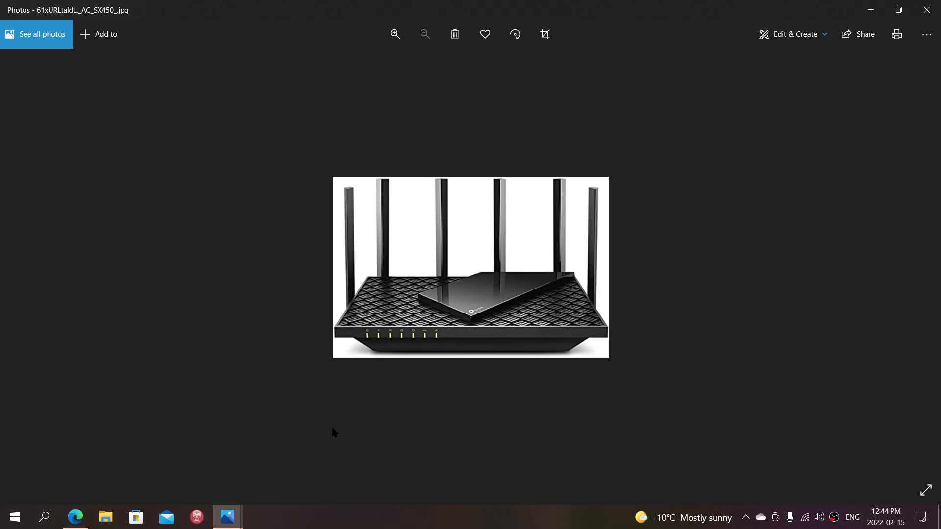
{"action": "mouse_move", "coordinate": [227, 516]}
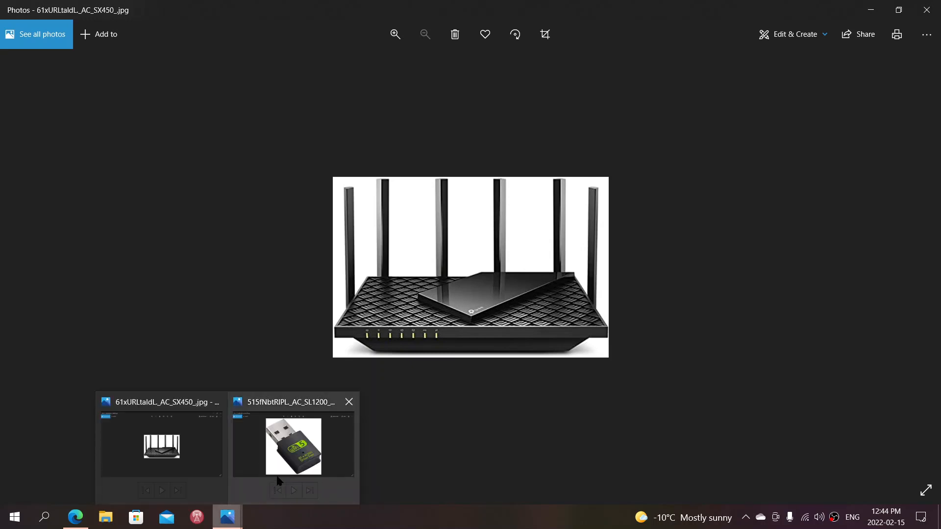
Switch to the 515fNbtRIPL photo of the BT + AC600 USB Wi-Fi 5 dongle.
{"action": "left_click", "coordinate": [293, 446]}
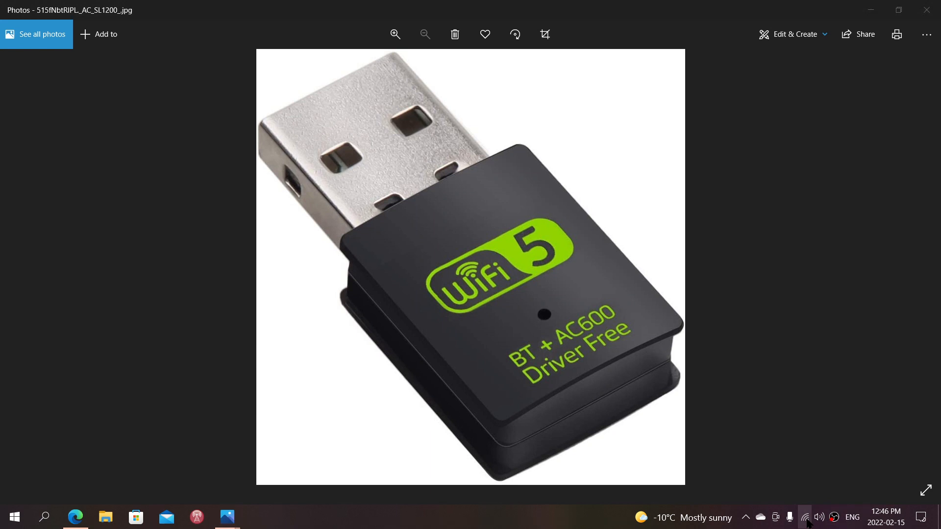
Open the network flyout listing nearby Wi-Fi networks, with creation tube 5G connected.
{"action": "left_click", "coordinate": [805, 516]}
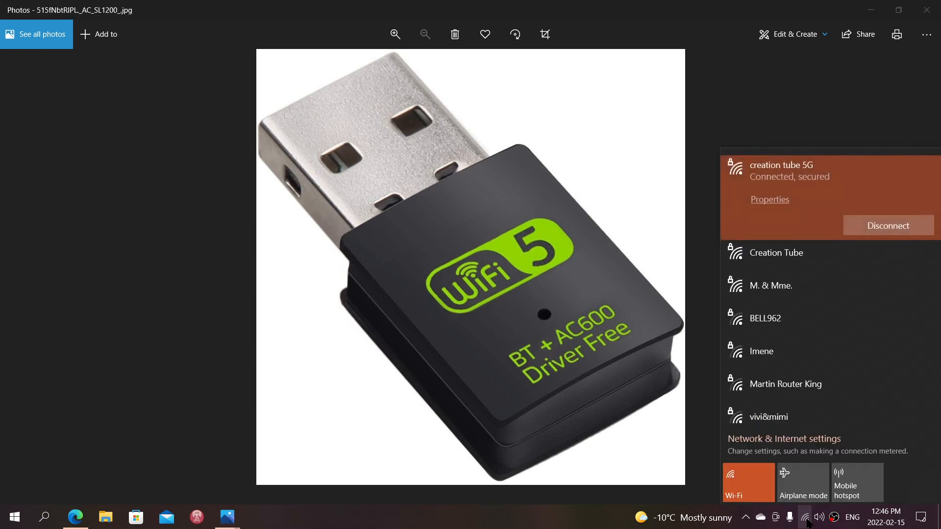
{"action": "mouse_move", "coordinate": [801, 306]}
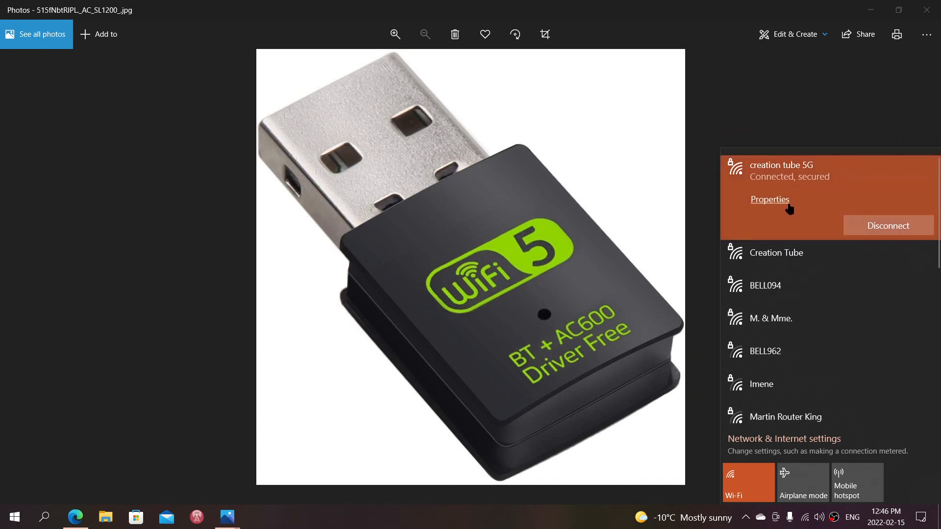
{"action": "mouse_move", "coordinate": [817, 175]}
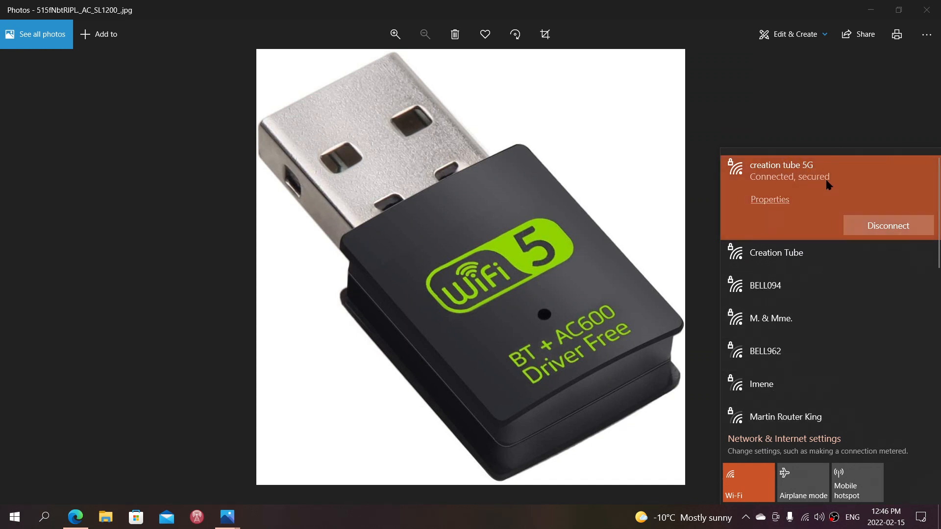
{"action": "mouse_move", "coordinate": [813, 231]}
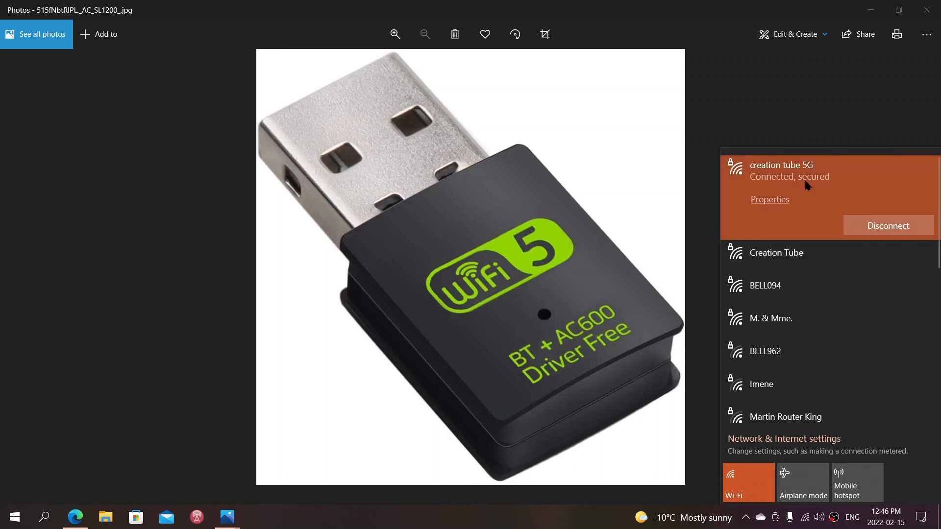
{"action": "mouse_move", "coordinate": [791, 225]}
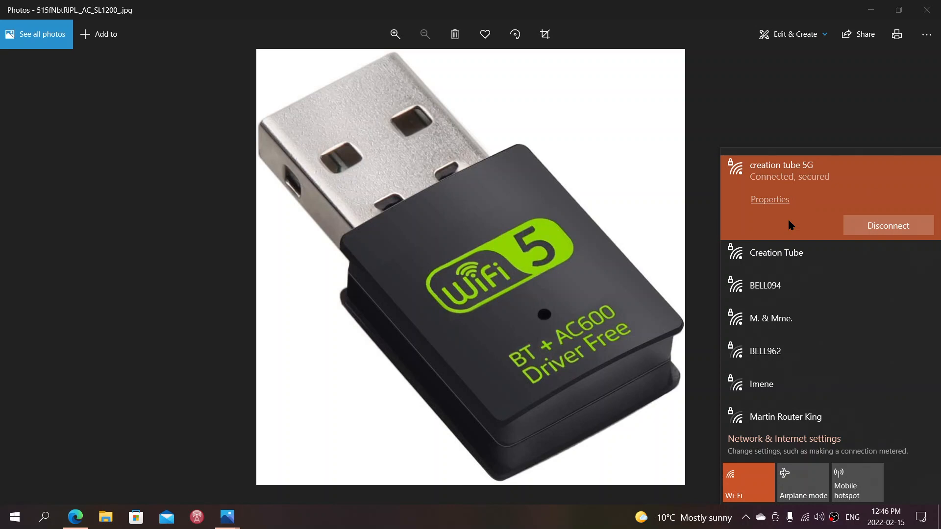
{"action": "mouse_move", "coordinate": [822, 164]}
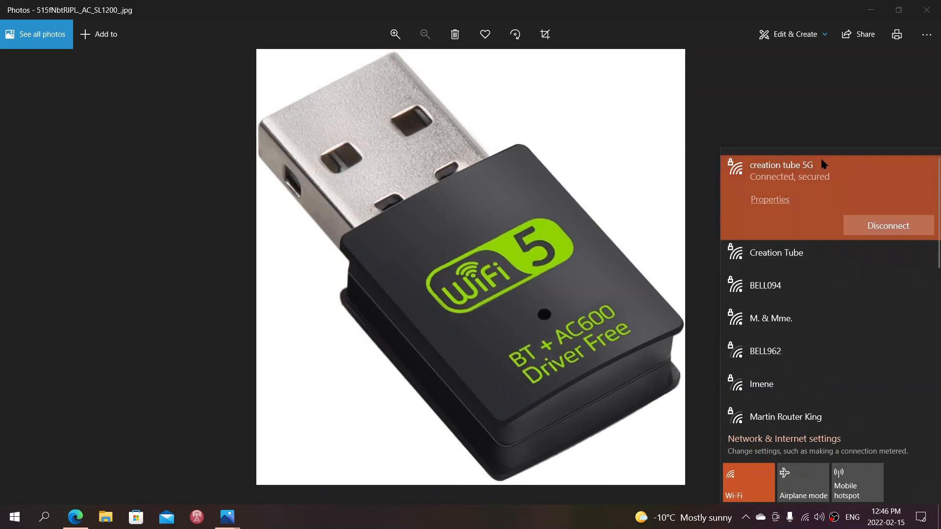